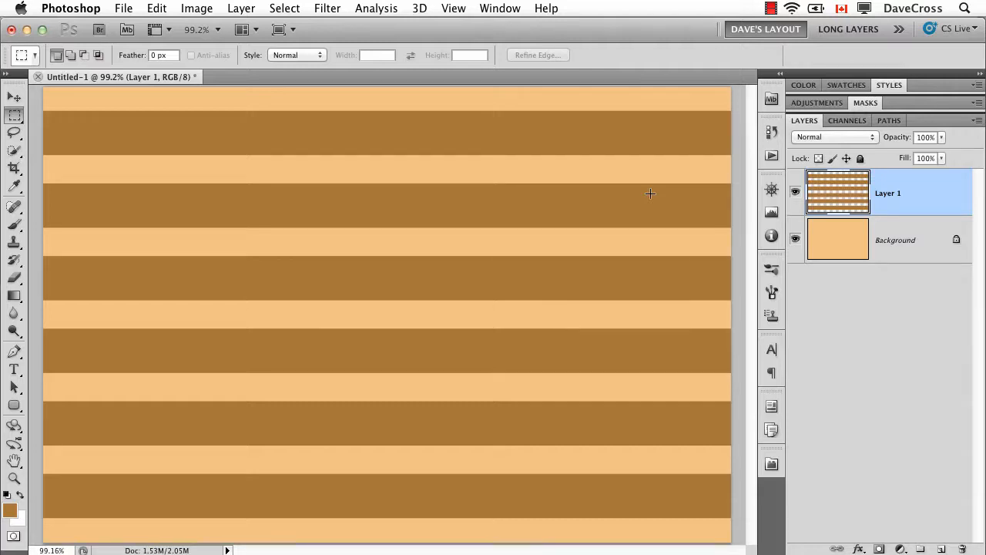
mouse_move(871, 207)
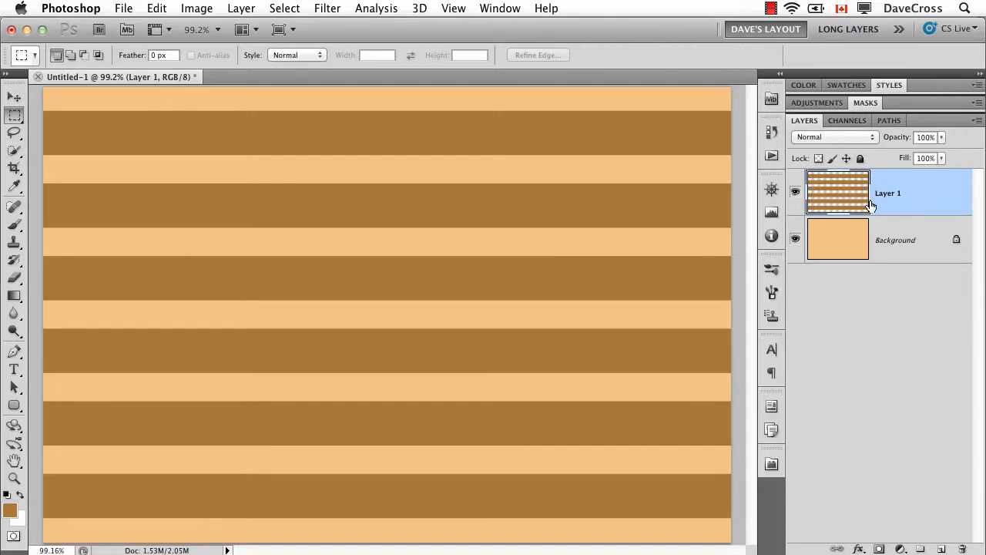
mouse_move(641, 207)
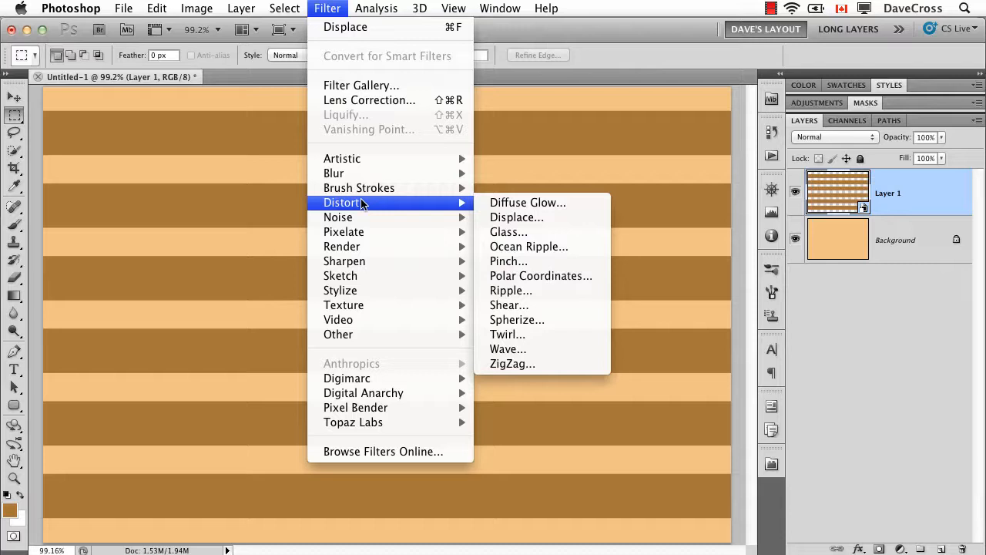
Run Filter > Distort > Displace with Horizontal and Vertical Scale 20, Stretch To Fit, Repeat Edge Pixels
left_click(516, 215)
type("20")
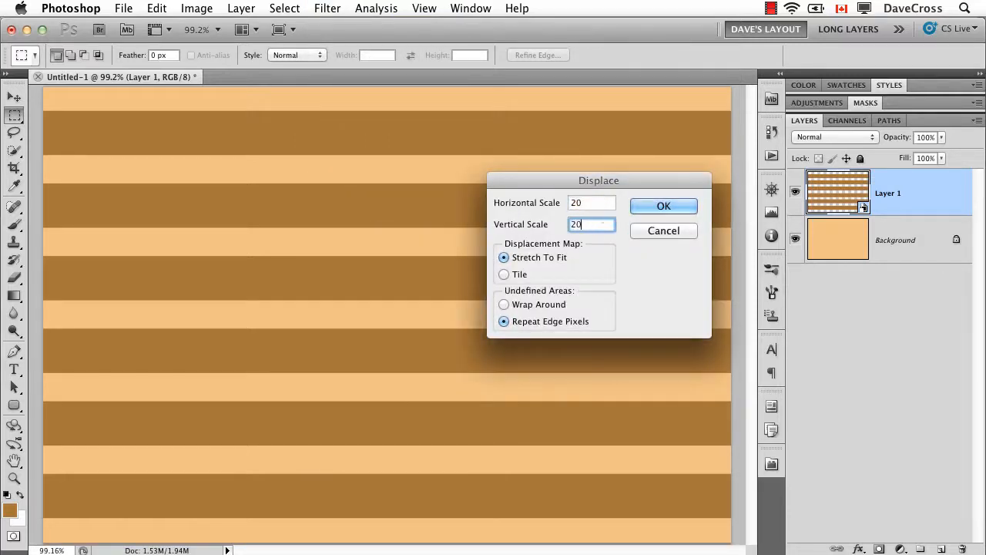
left_click(662, 207)
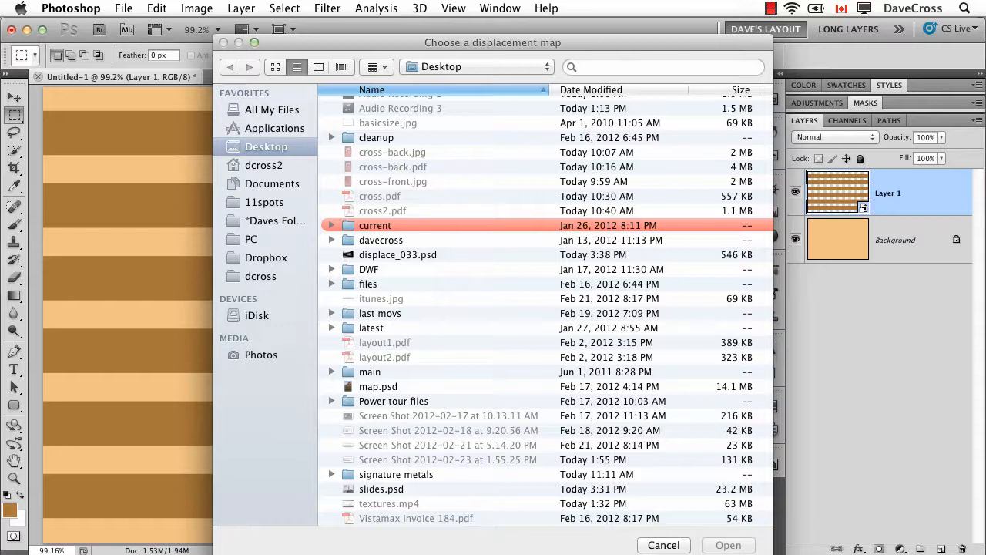
mouse_move(391, 264)
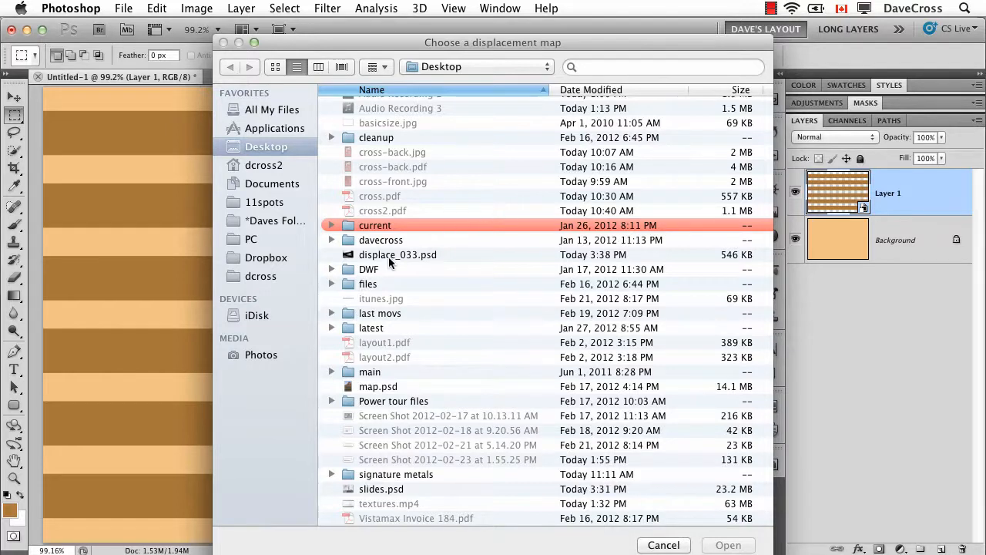
Choose displace_033.psd from the Desktop as the displacement map to bend the stripes into waves
left_click(398, 254)
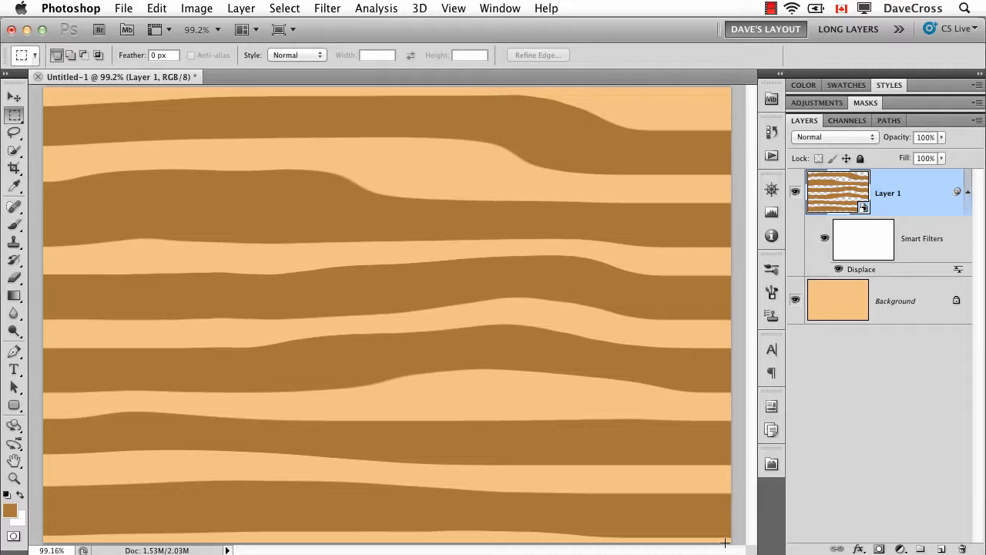
Bring the displace_033.psd grayscale map into Untitled-1 as Layer 2 above Layer 1
left_click(124, 9)
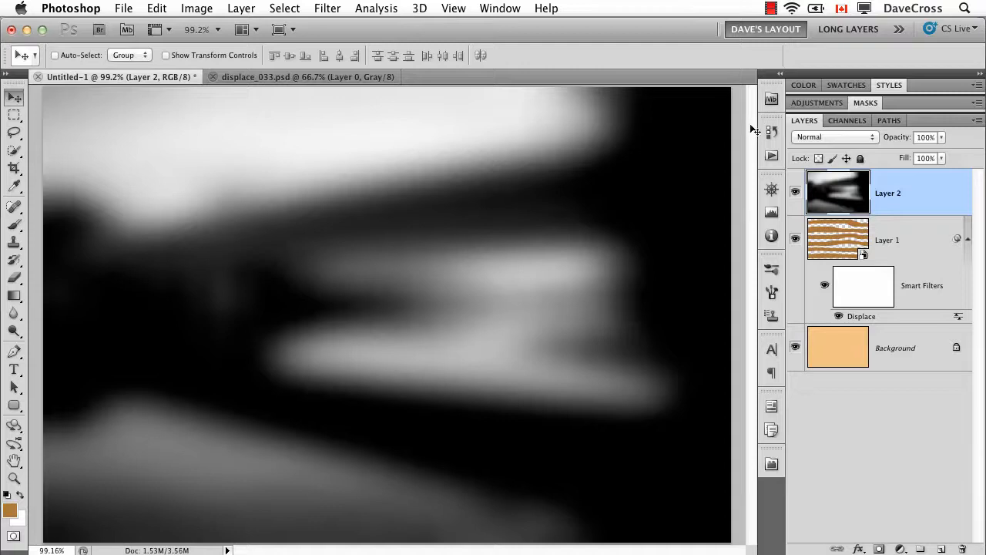
Set Layer 2 to Multiply blending at 51% opacity to shade the wavy stripes
left_click(835, 137)
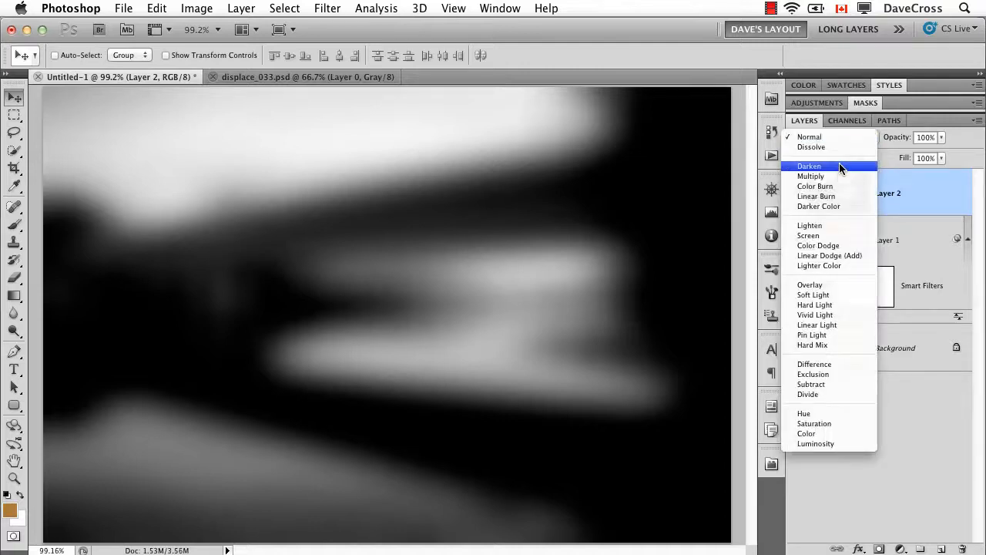
left_click(810, 175)
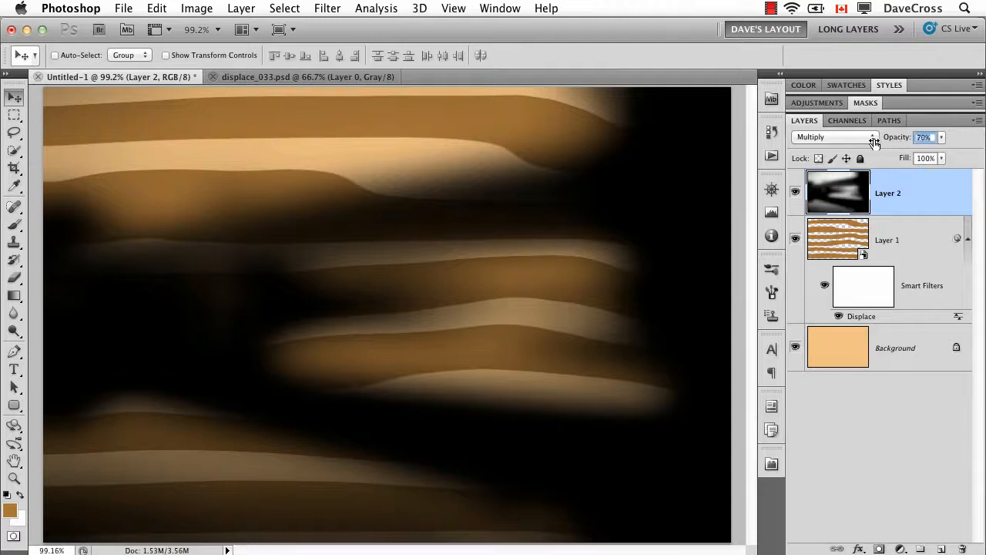
left_click_drag(917, 137, 903, 137)
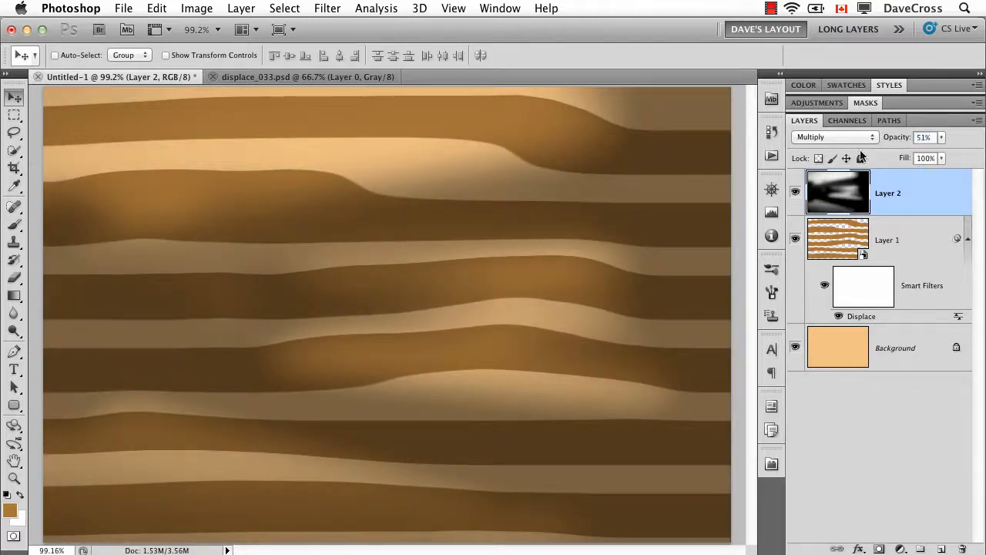
mouse_move(829, 223)
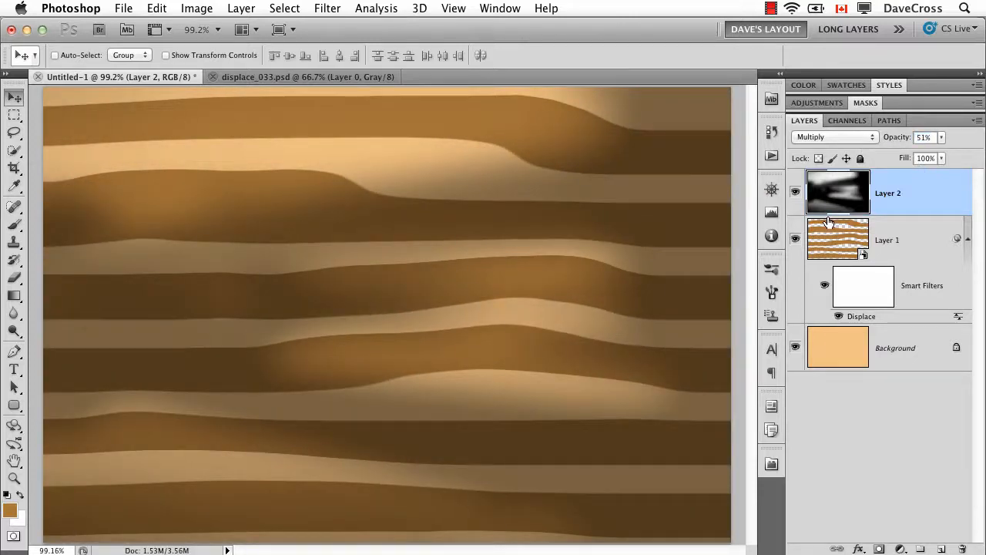